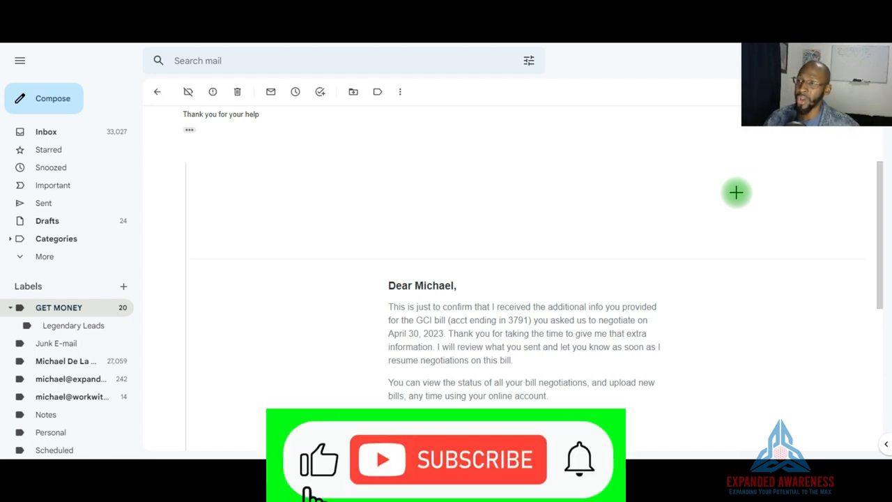
pyautogui.click(449, 460)
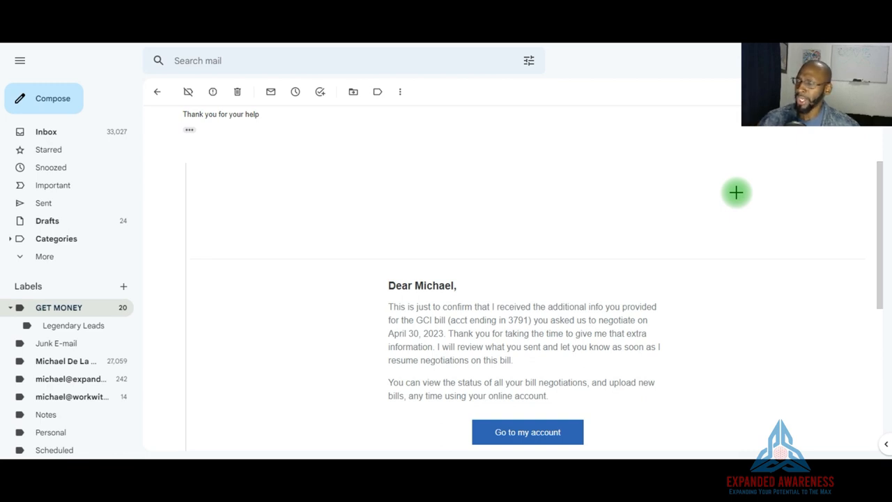
pyautogui.moveTo(397, 267)
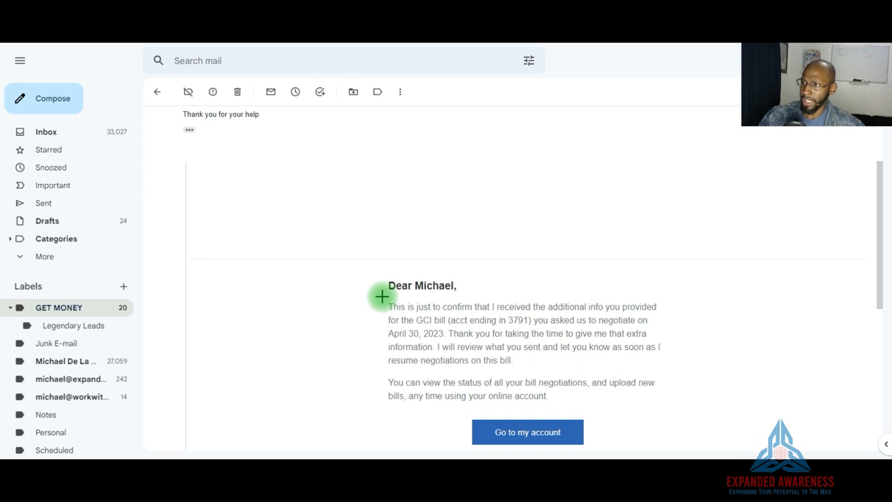
pyautogui.moveTo(401, 260)
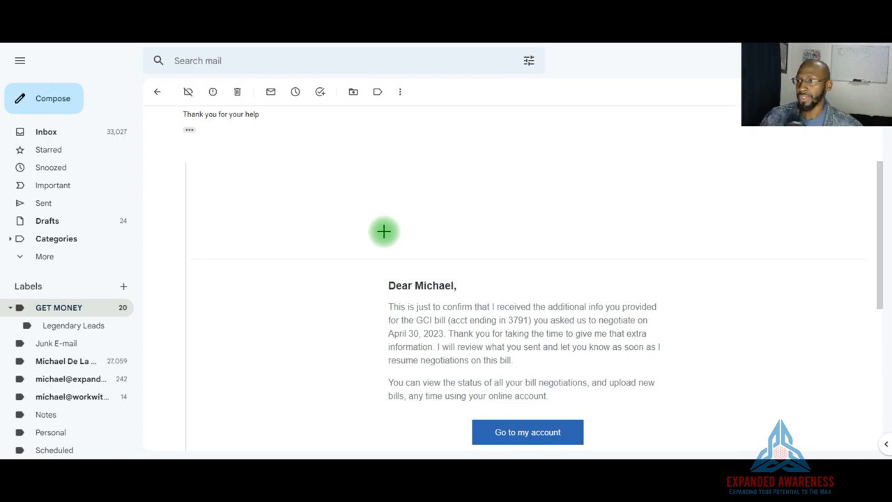
pyautogui.moveTo(400, 222)
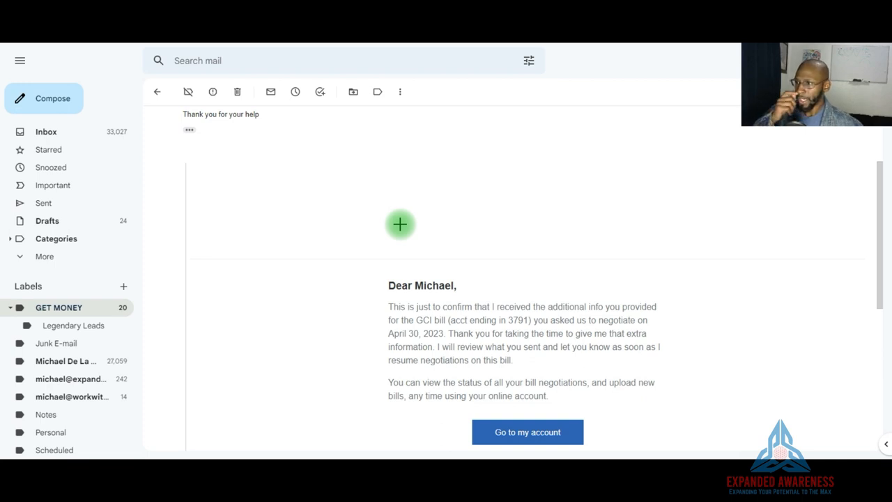
pyautogui.moveTo(467, 276)
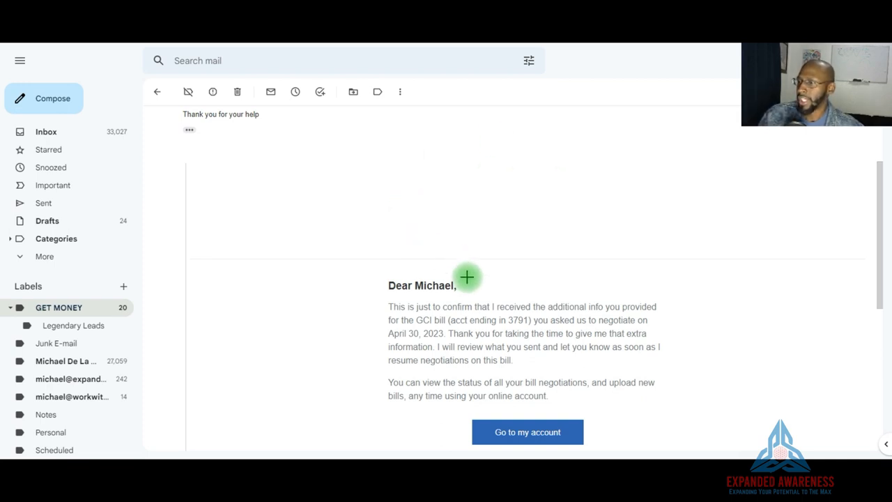
pyautogui.moveTo(351, 272)
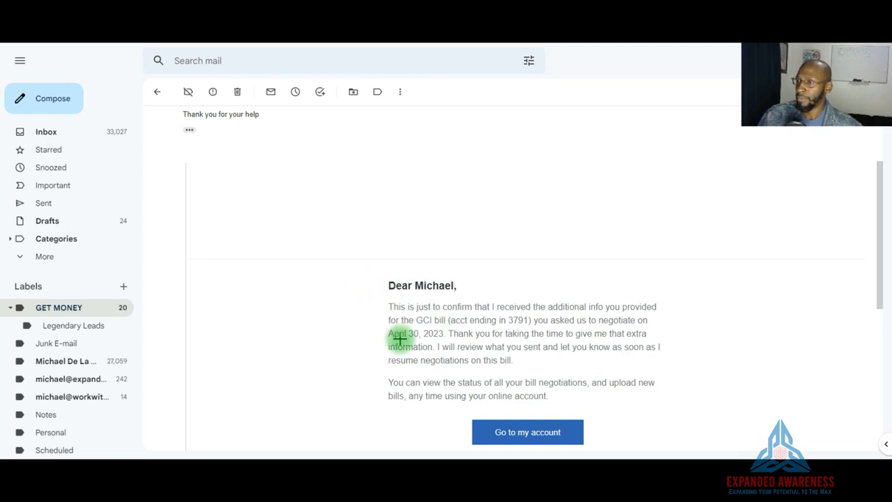
pyautogui.moveTo(411, 312)
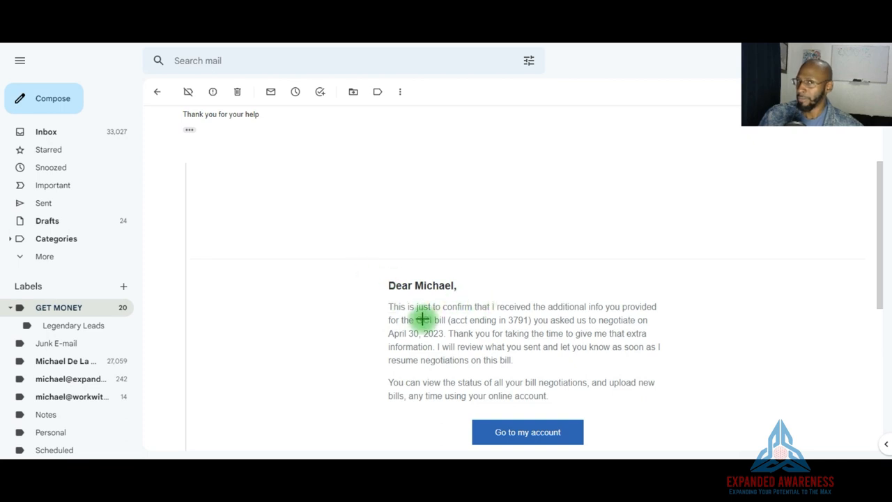
pyautogui.moveTo(411, 312)
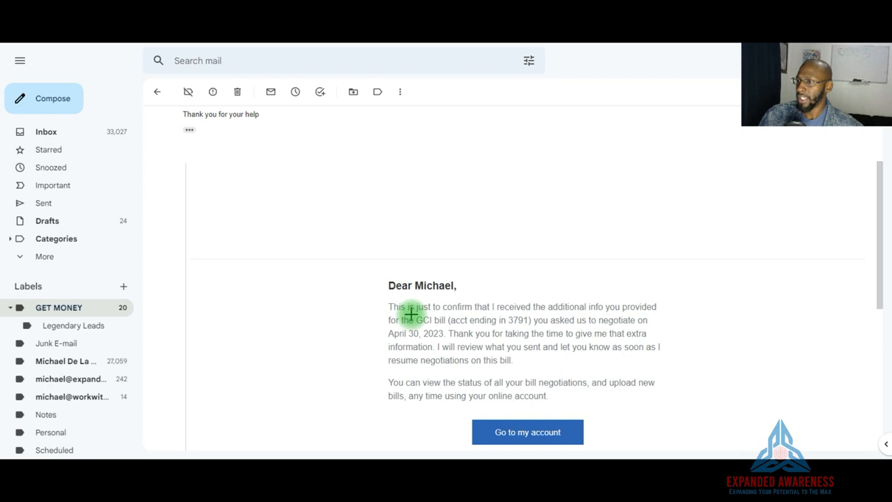
pyautogui.moveTo(405, 284)
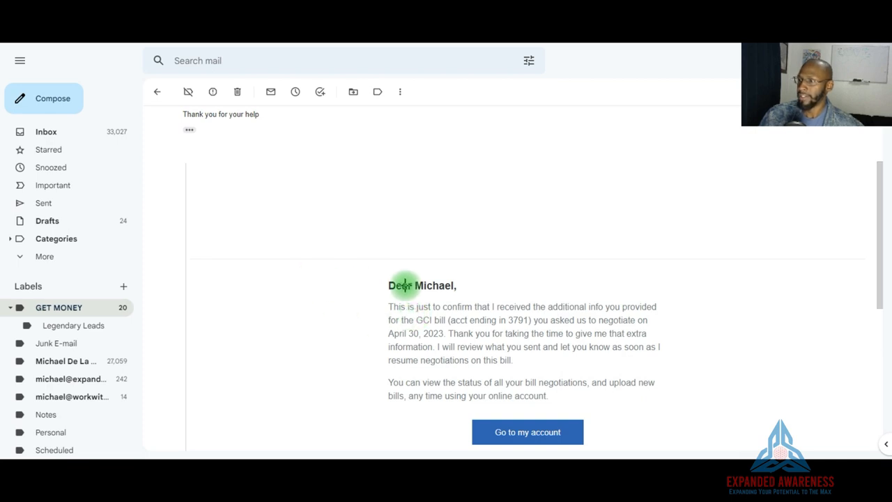
pyautogui.moveTo(584, 281)
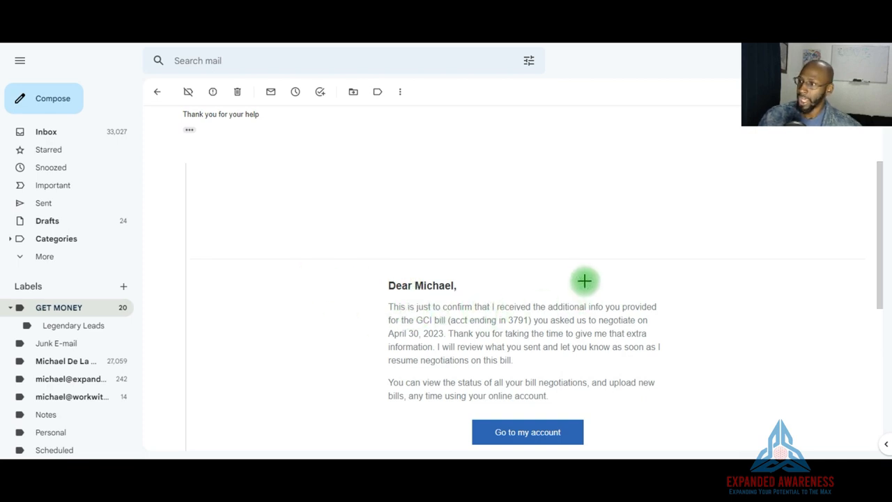
pyautogui.moveTo(619, 295)
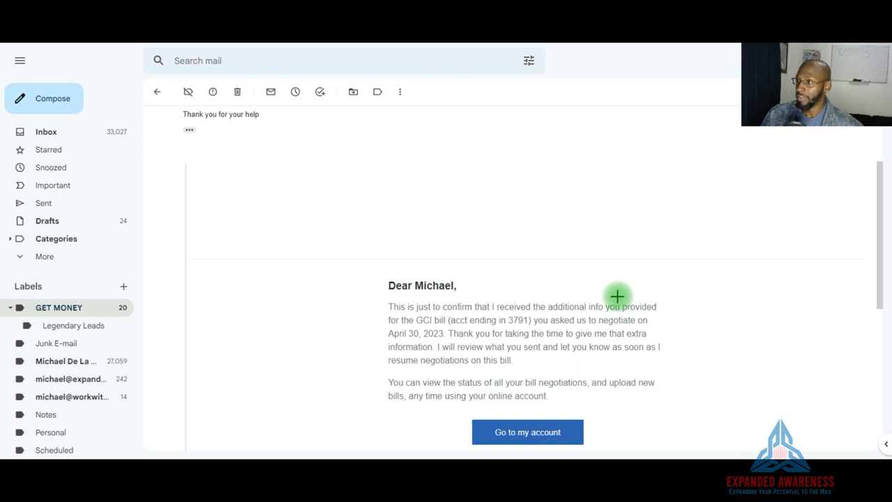